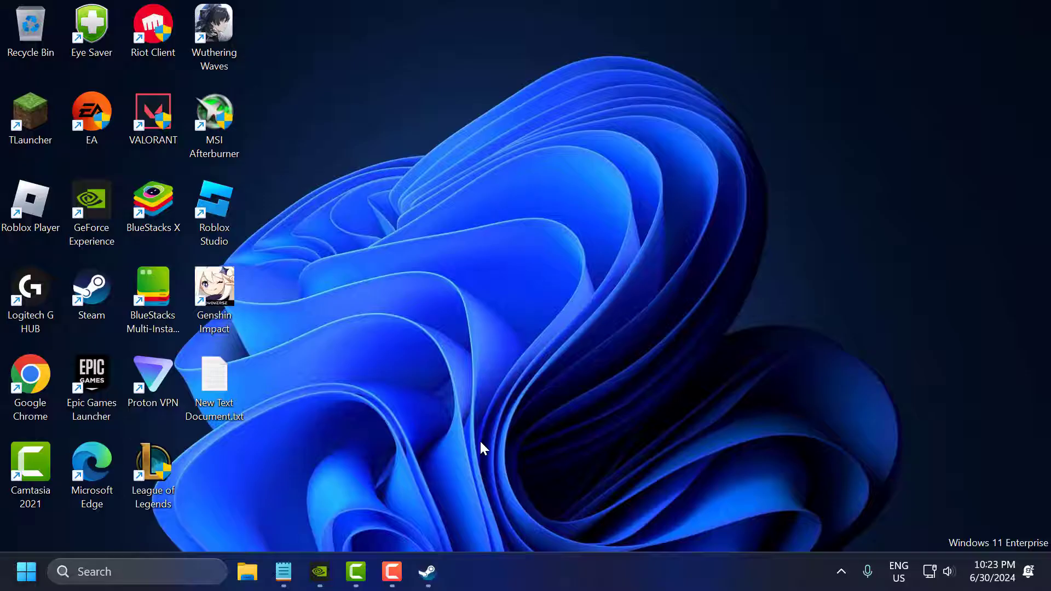
mouse_move(329, 558)
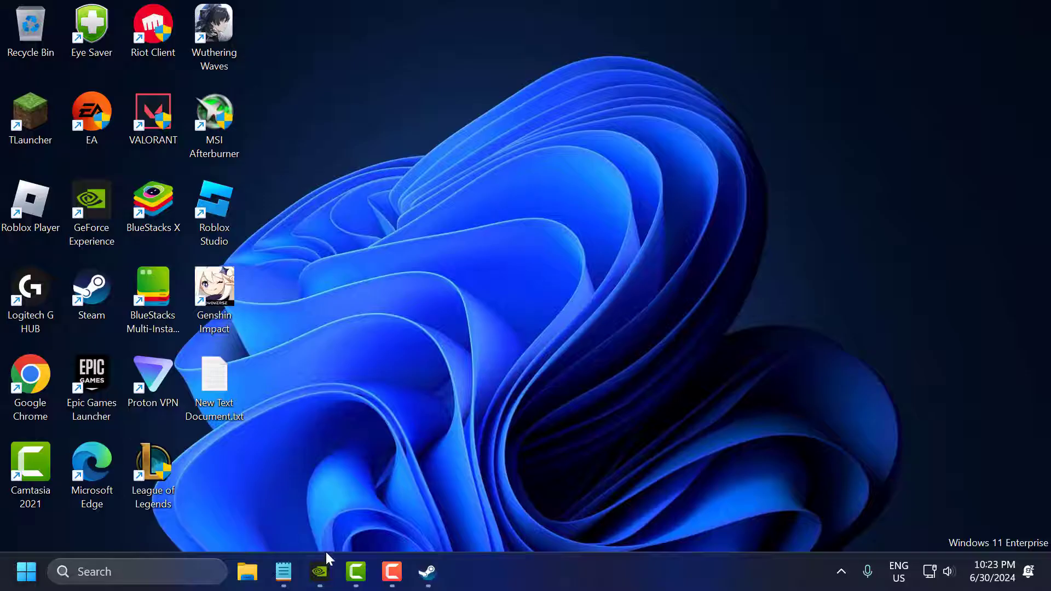
Step: Check for driver updates and confirm Game Ready Driver 475.06 is the latest installed
click(319, 571)
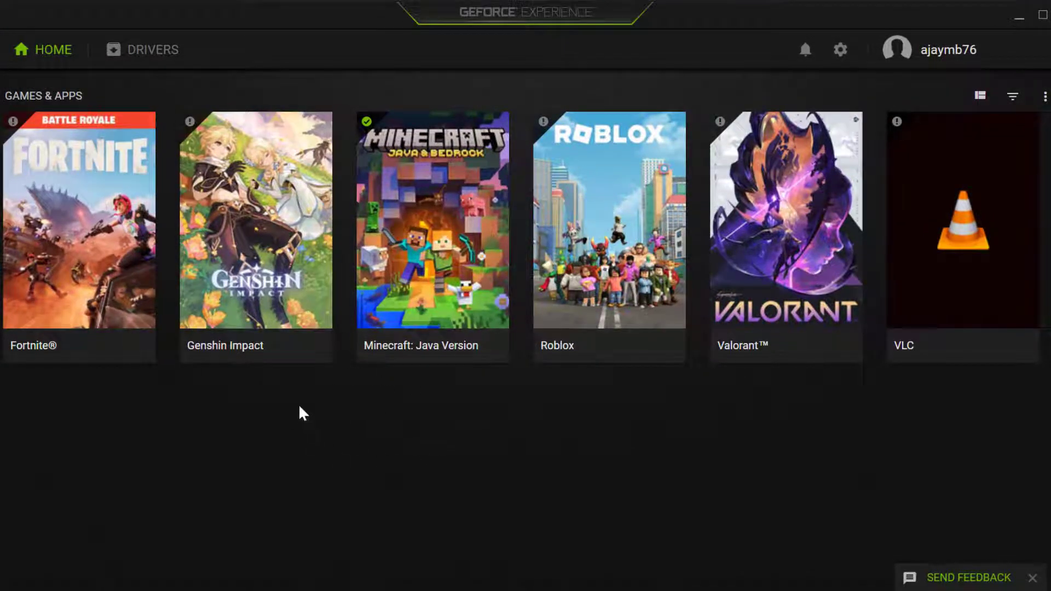
mouse_move(329, 395)
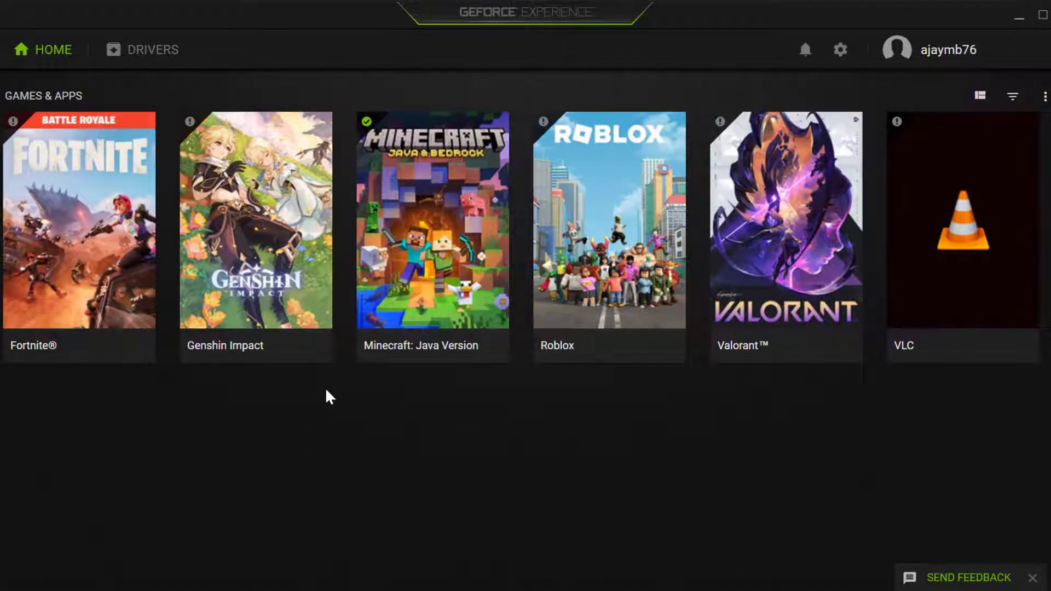
mouse_move(395, 458)
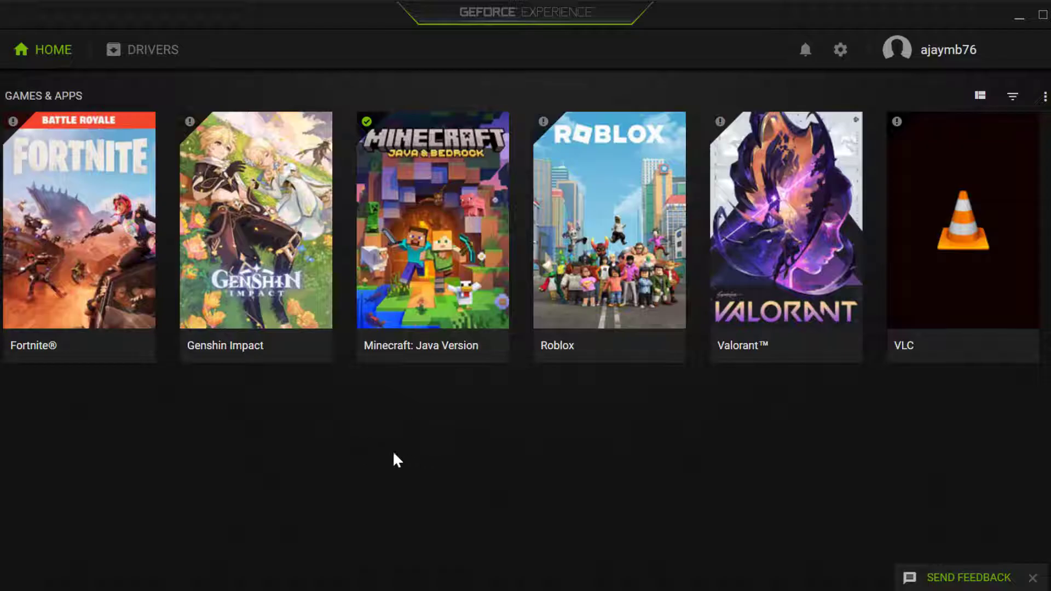
mouse_move(392, 440)
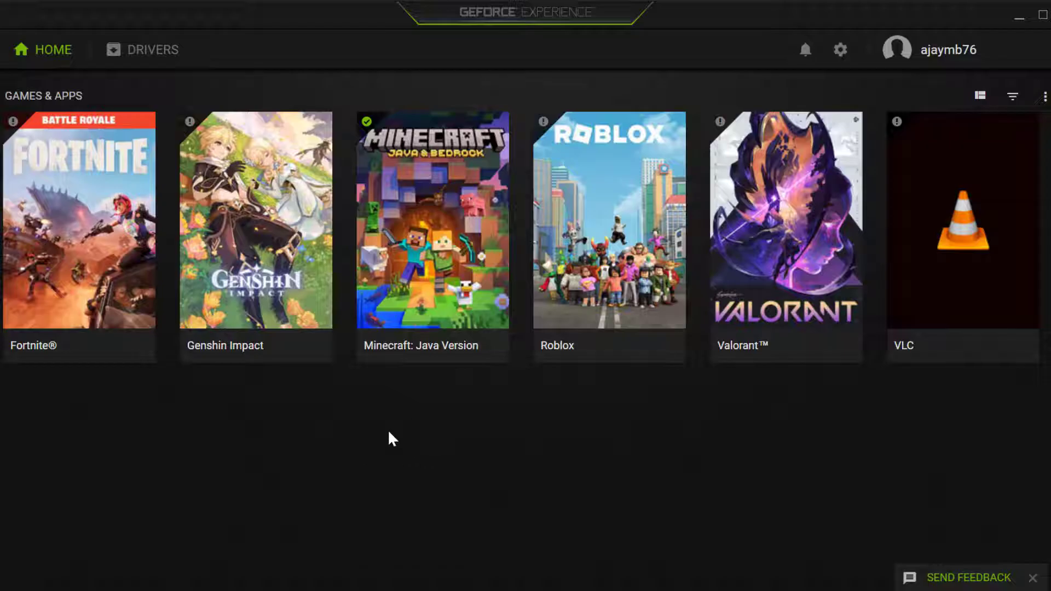
mouse_move(164, 100)
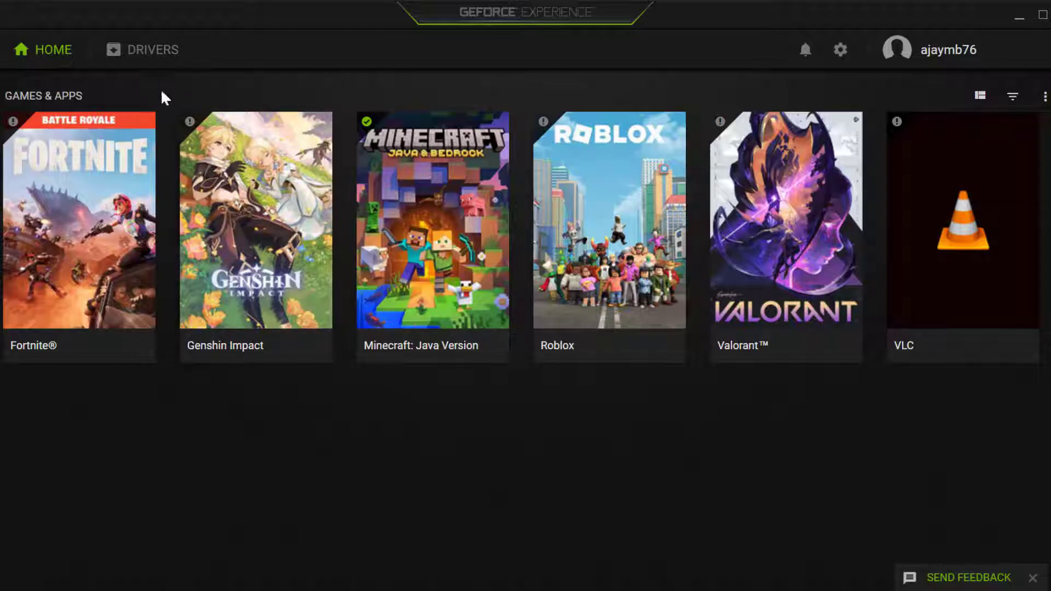
click(154, 49)
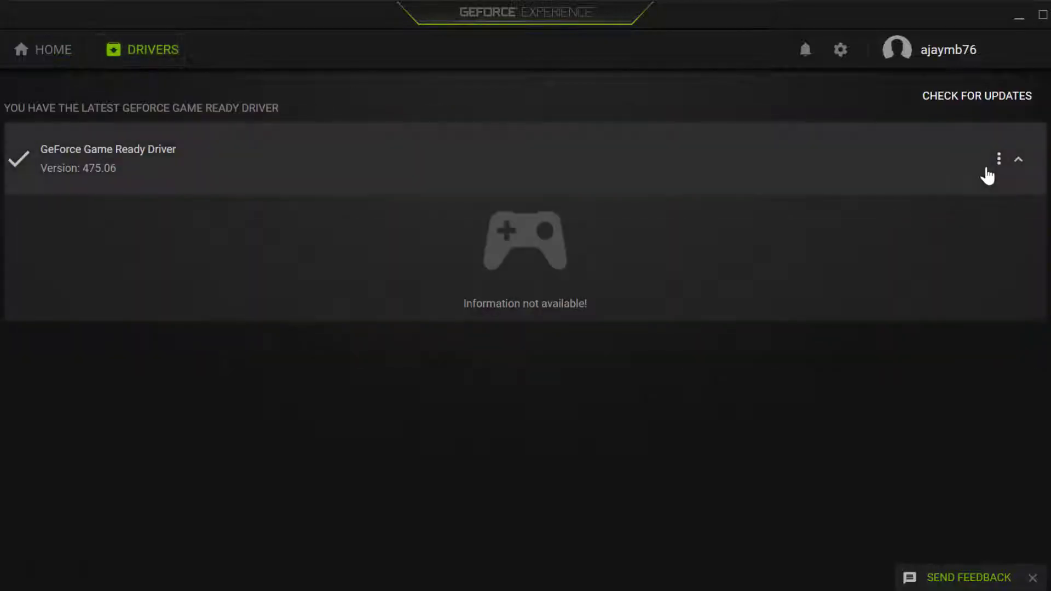
click(975, 96)
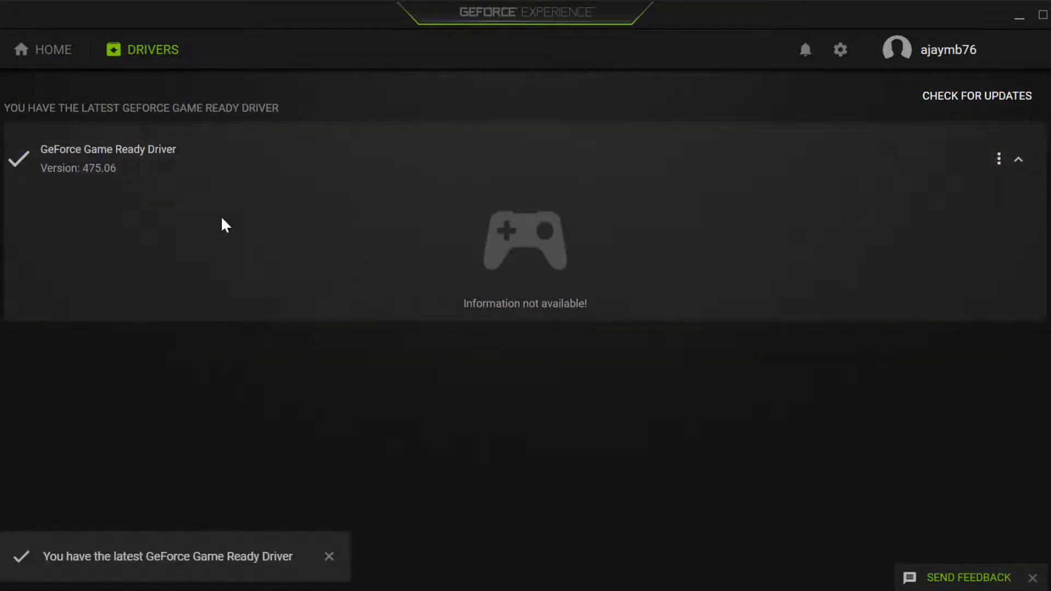
mouse_move(506, 345)
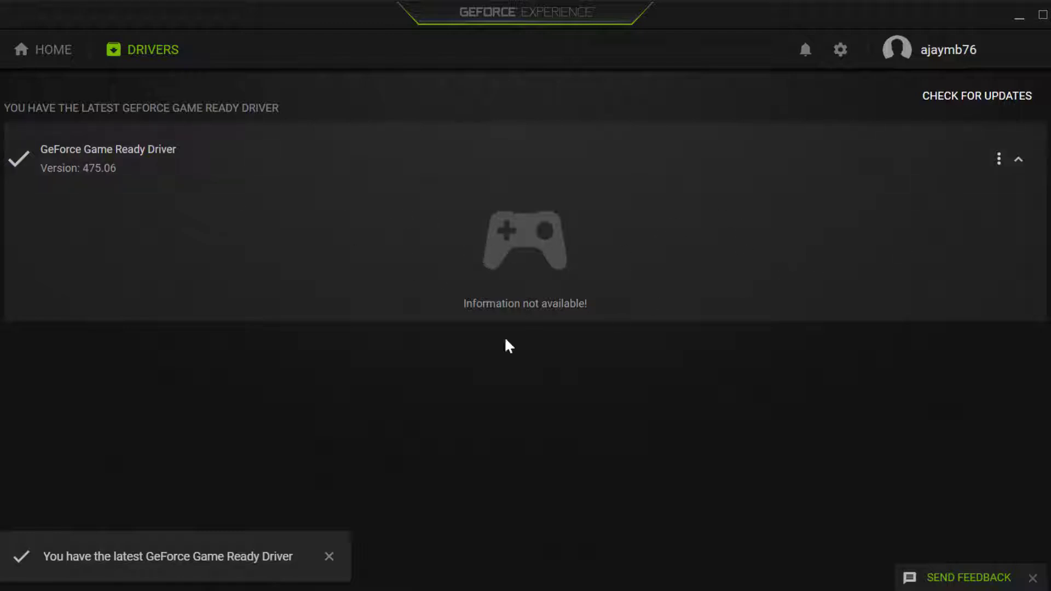
mouse_move(381, 243)
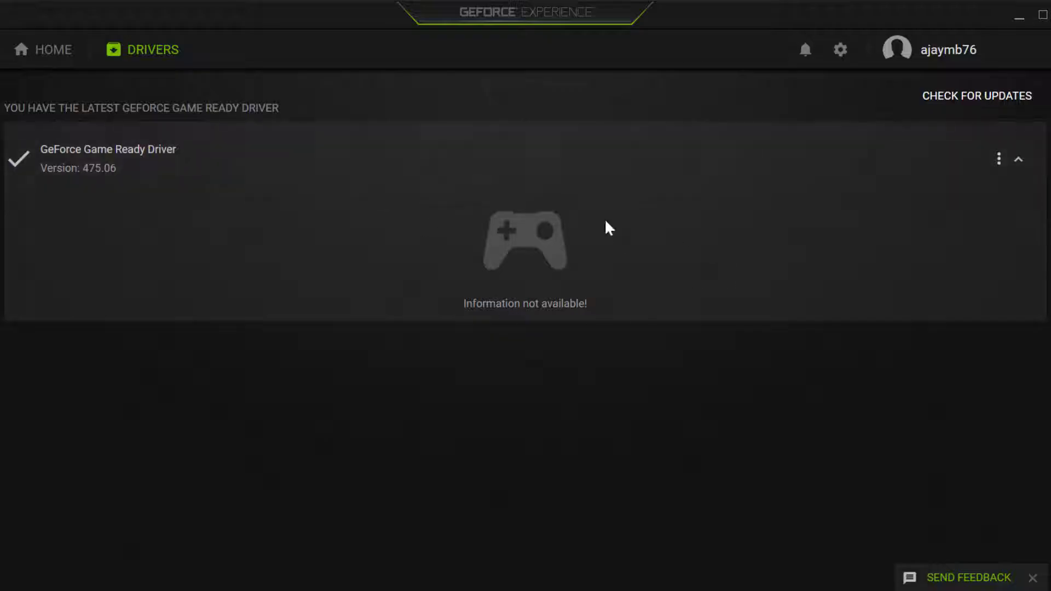
Step: Set Fortnite's resolution to the recommended 1280x960 in its custom settings
click(43, 49)
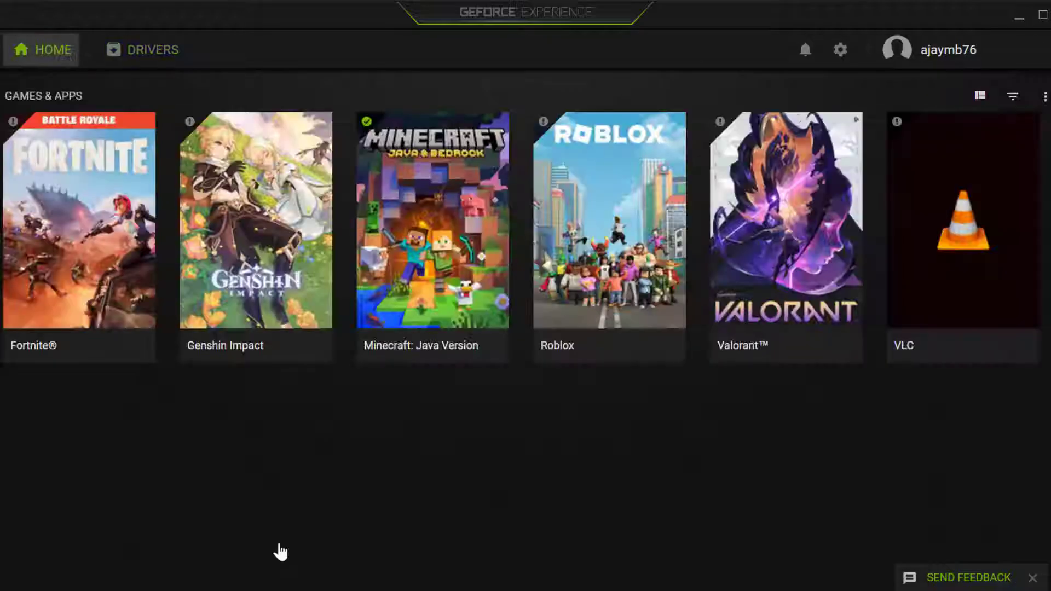
mouse_move(329, 208)
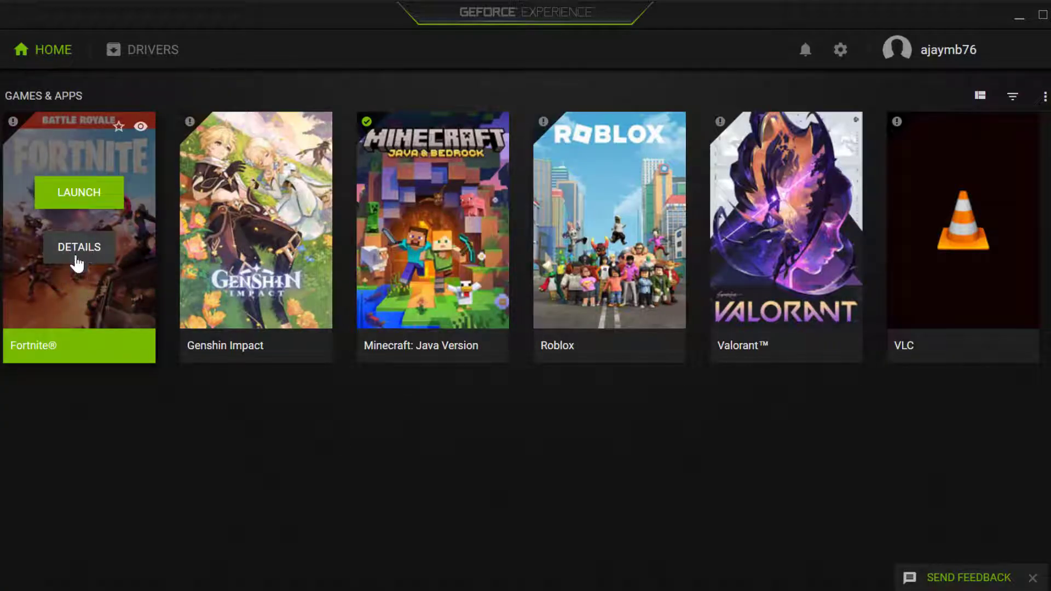
click(78, 247)
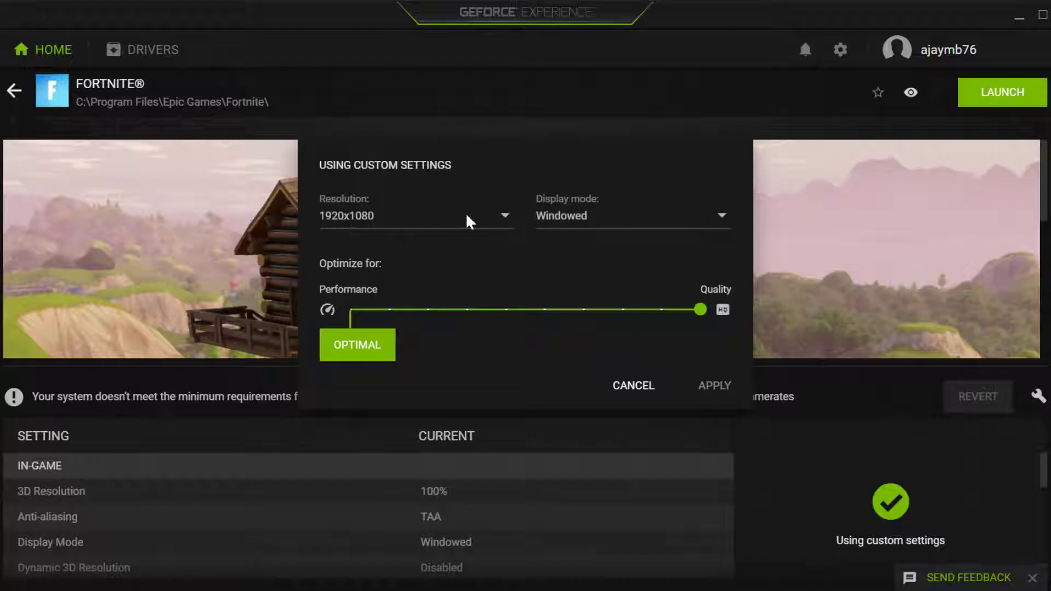
click(504, 216)
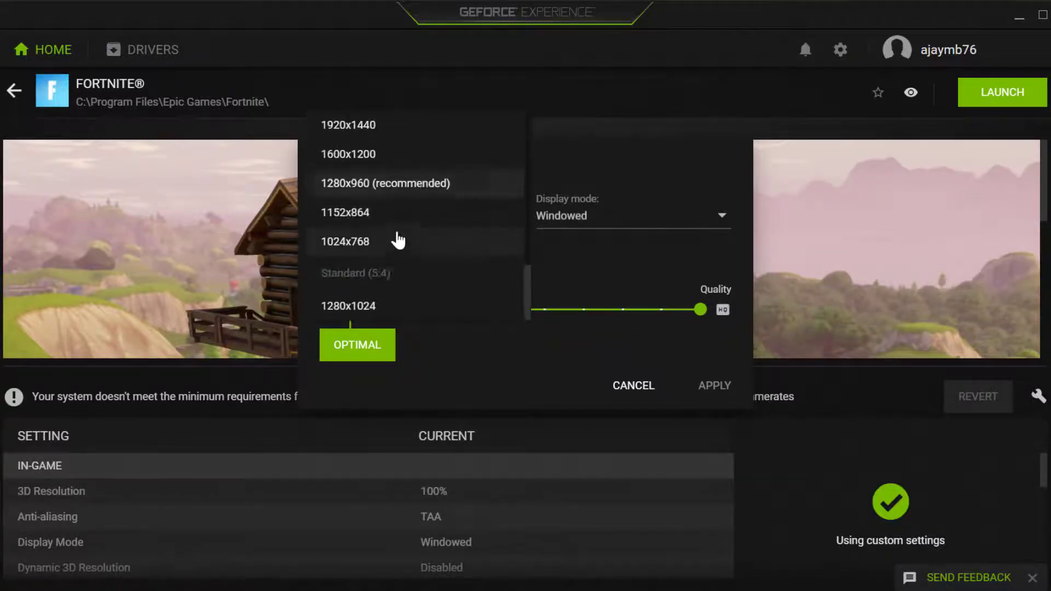
click(385, 183)
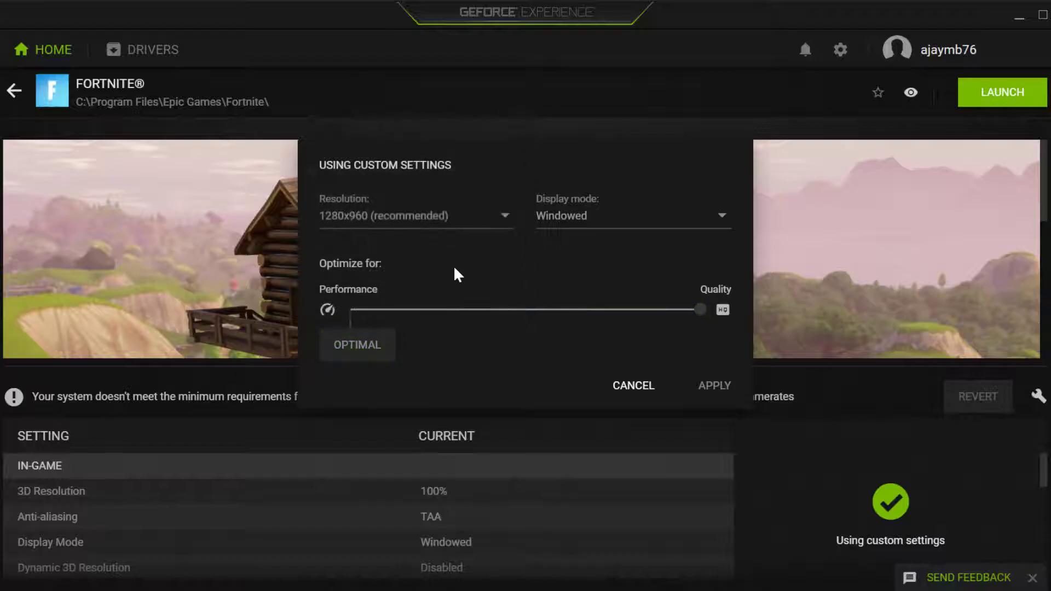
Step: Switch Fortnite to Full-screen display mode and apply the new settings
click(721, 216)
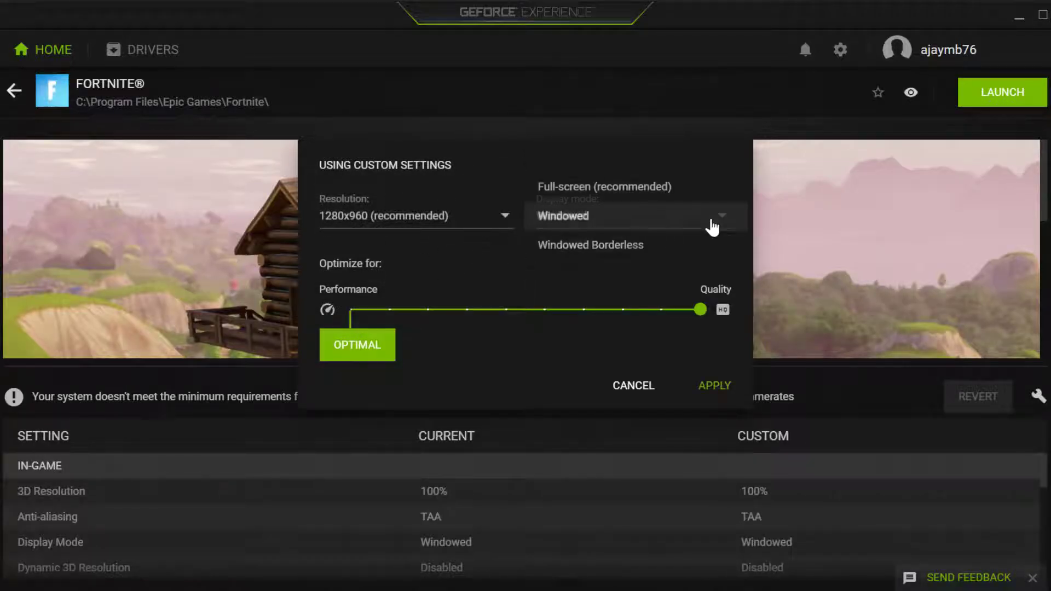
click(602, 186)
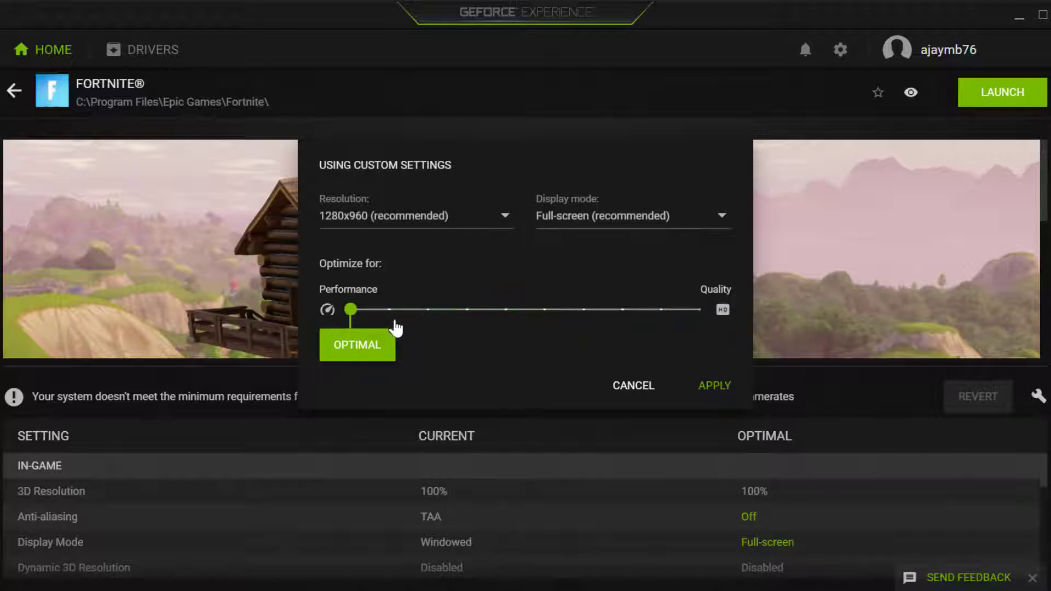
click(713, 385)
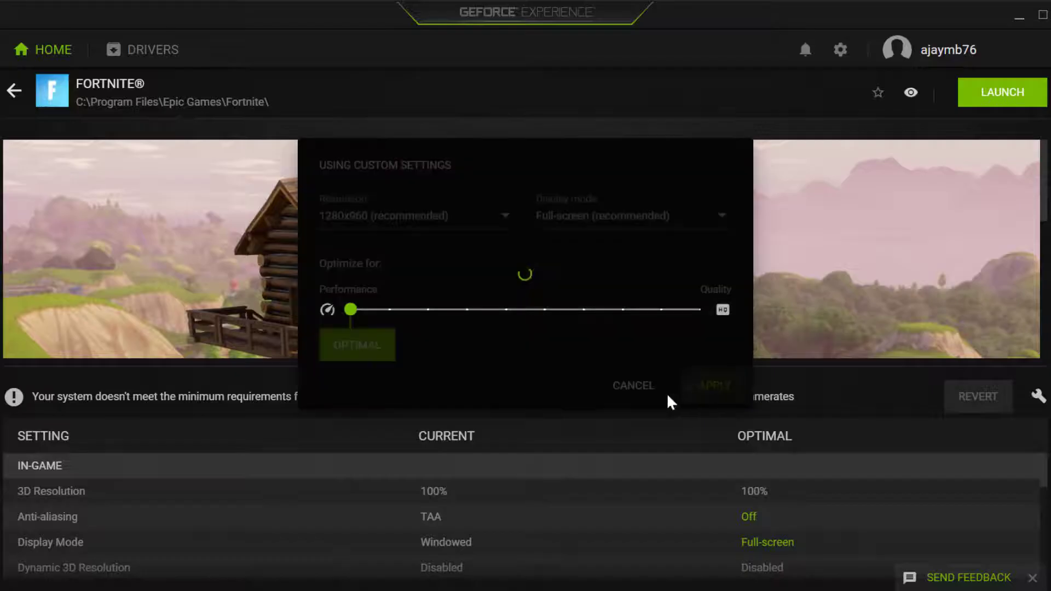
click(632, 386)
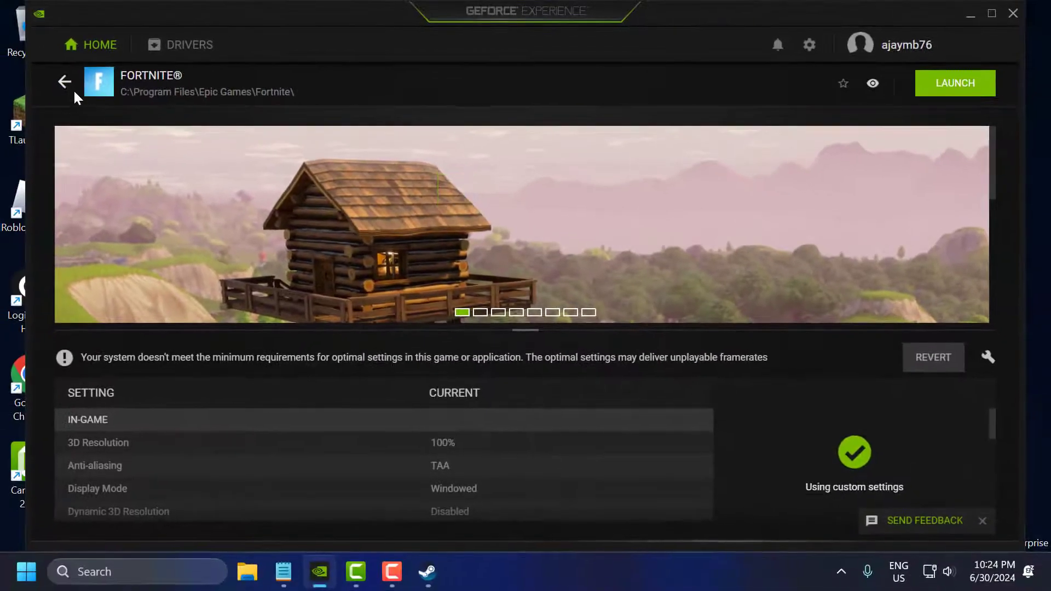
Step: Close GeForce Experience and return to the desktop
click(65, 82)
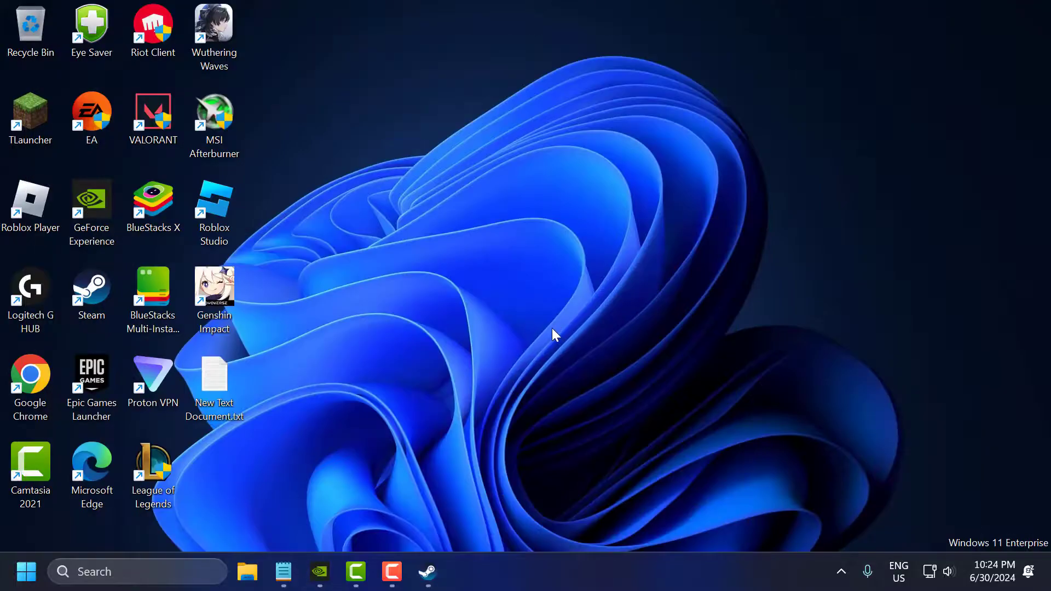
mouse_move(500, 426)
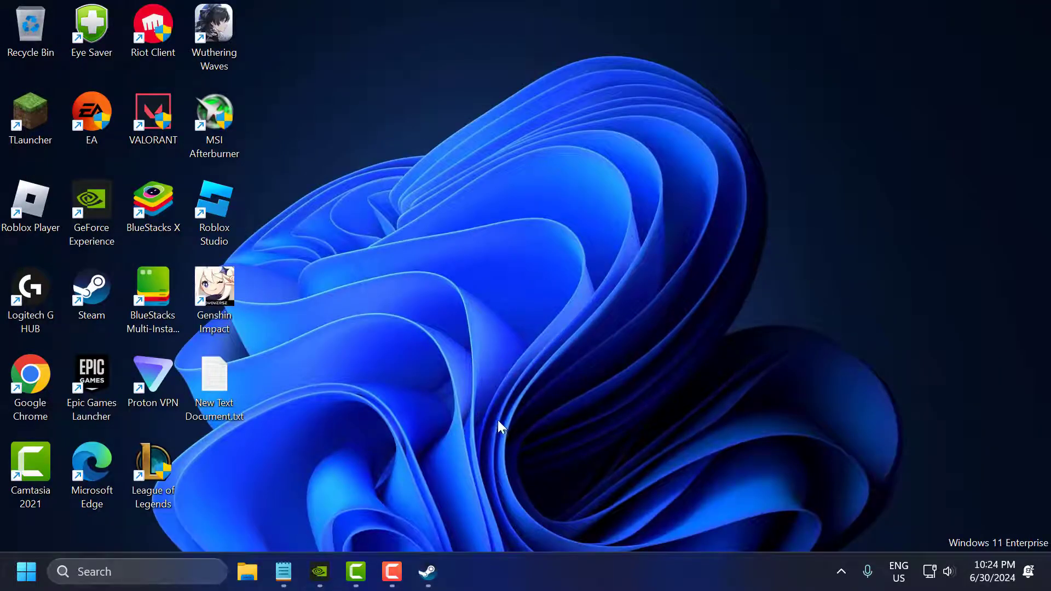
mouse_move(449, 560)
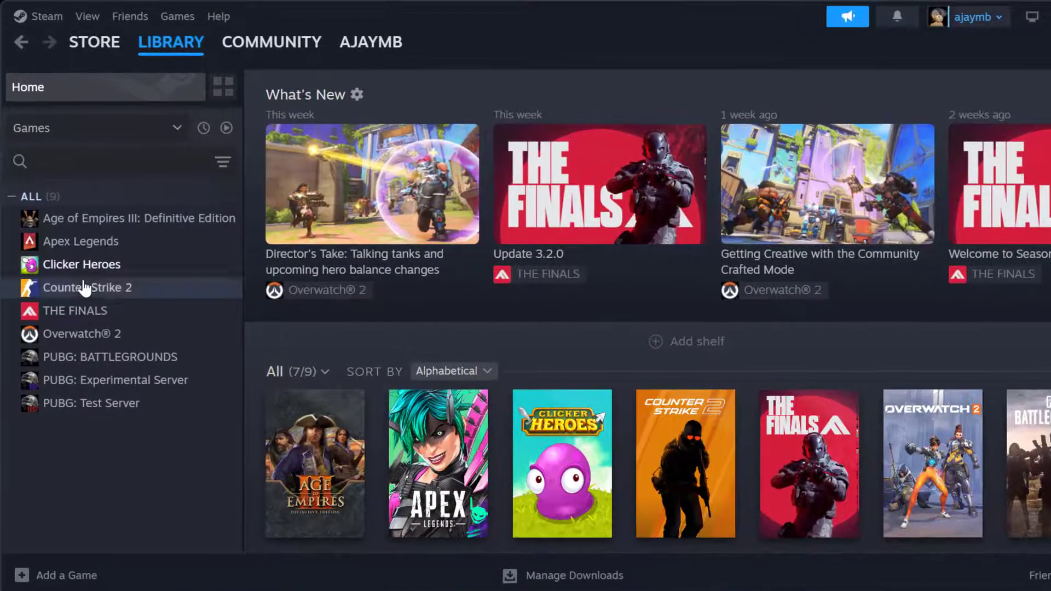
Step: Verify the integrity of Clicker Heroes' game files from its Installed Files properties
right_click(82, 264)
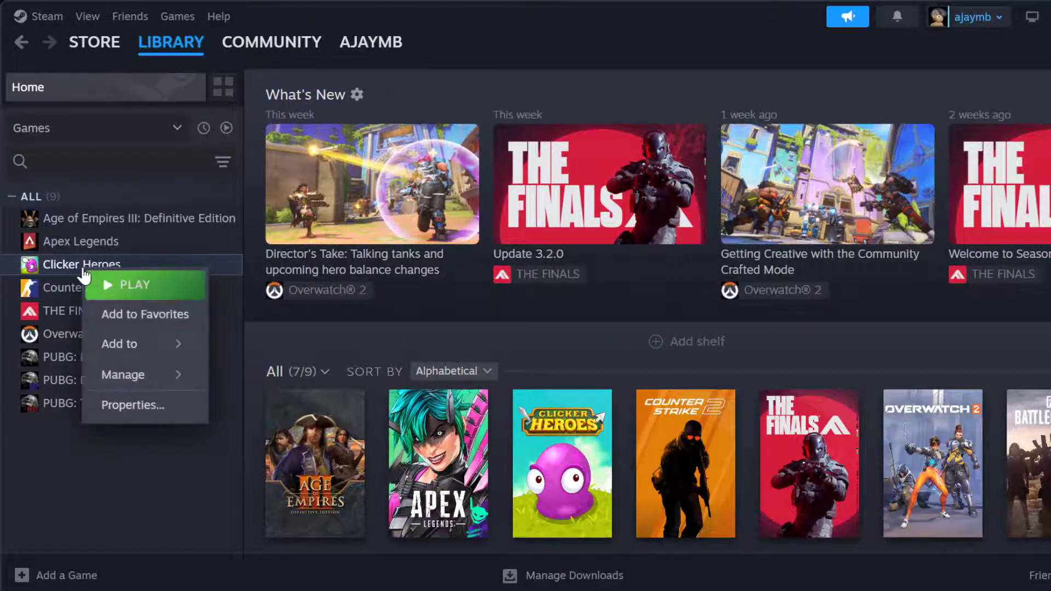
click(381, 389)
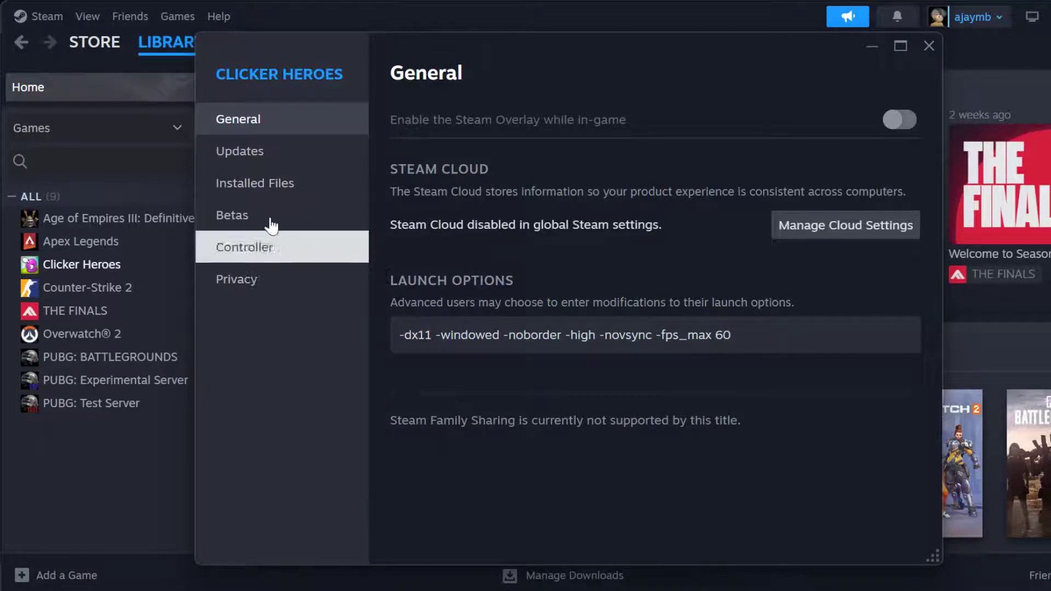
click(254, 183)
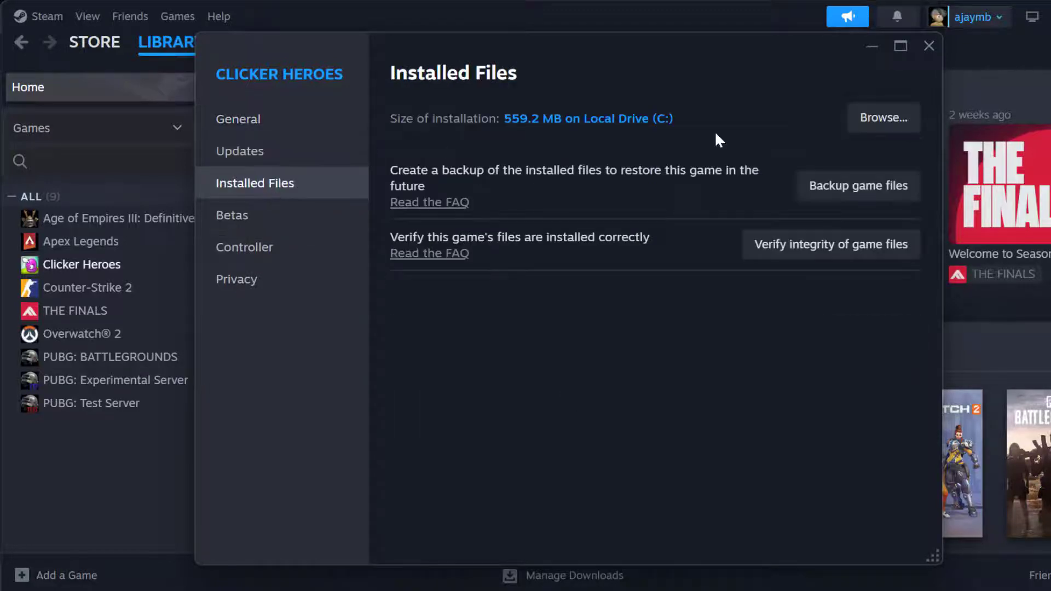
click(830, 244)
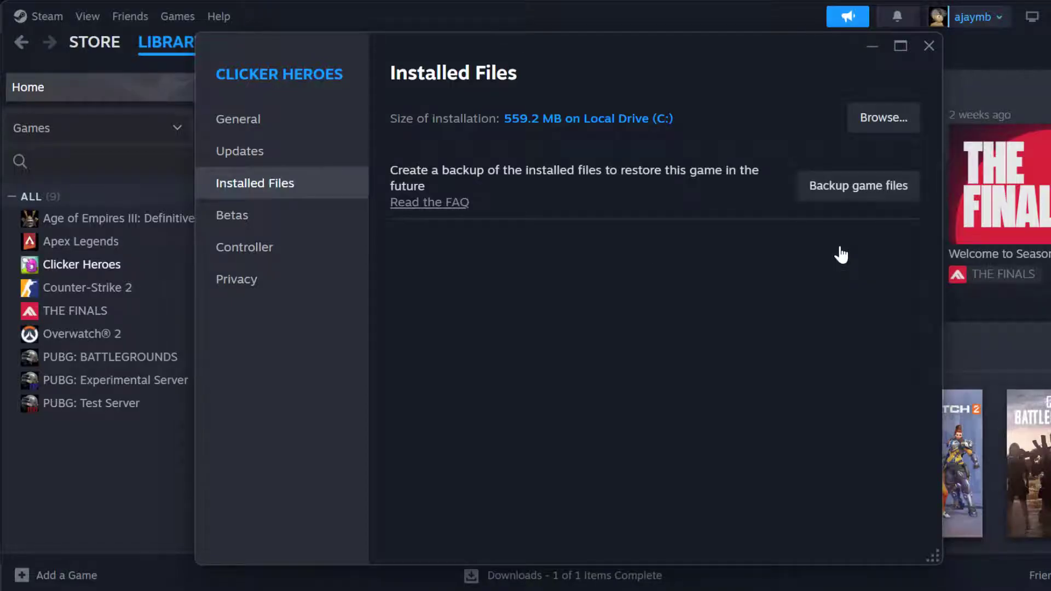
click(930, 46)
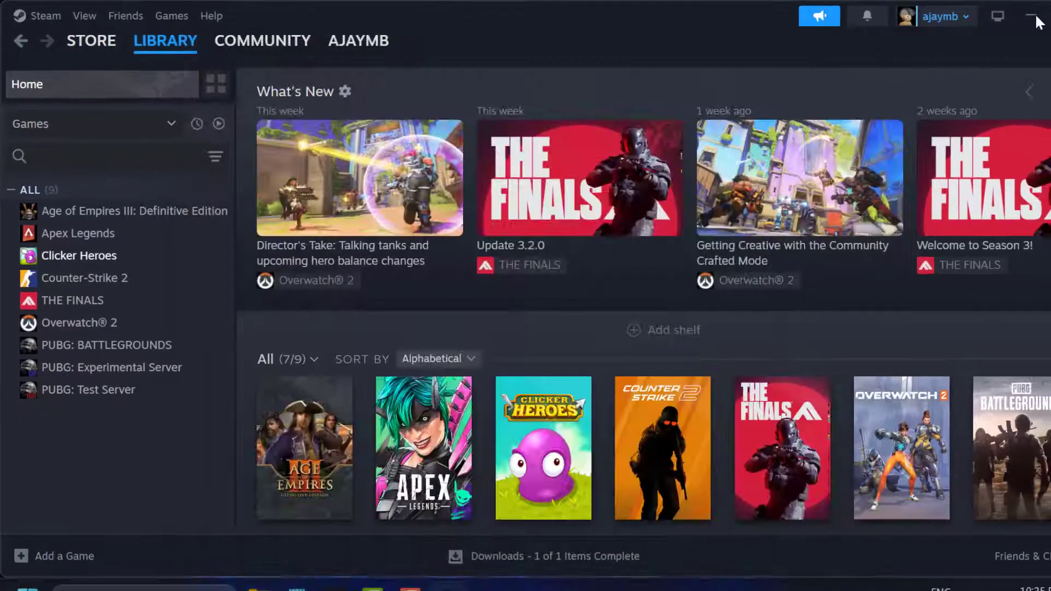
Step: Search Windows for 'check for updates' to launch Windows Update
click(1034, 14)
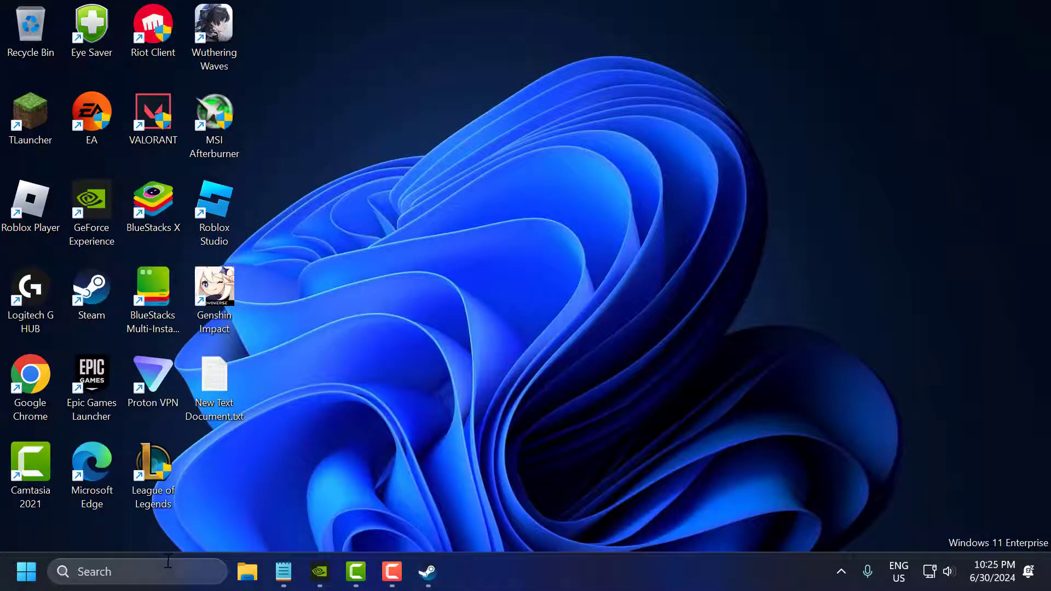
click(133, 572)
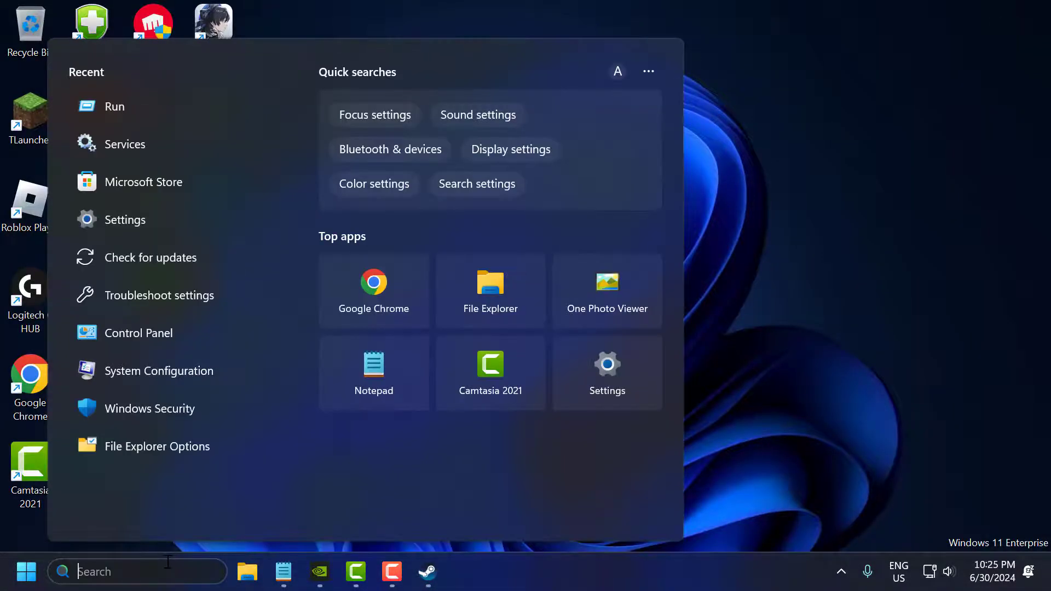
text(c)
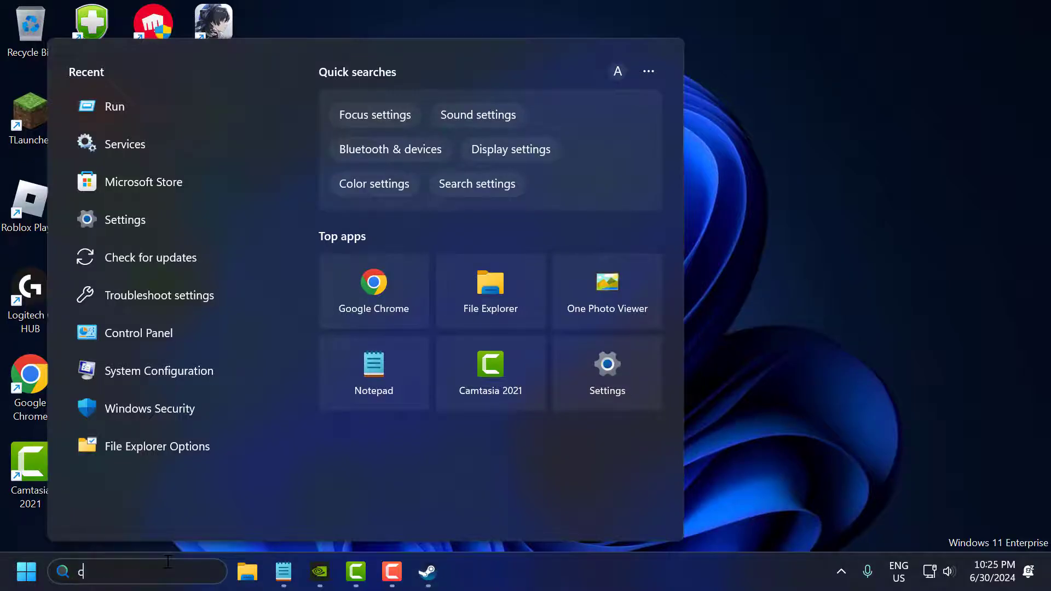
text(heck for updates)
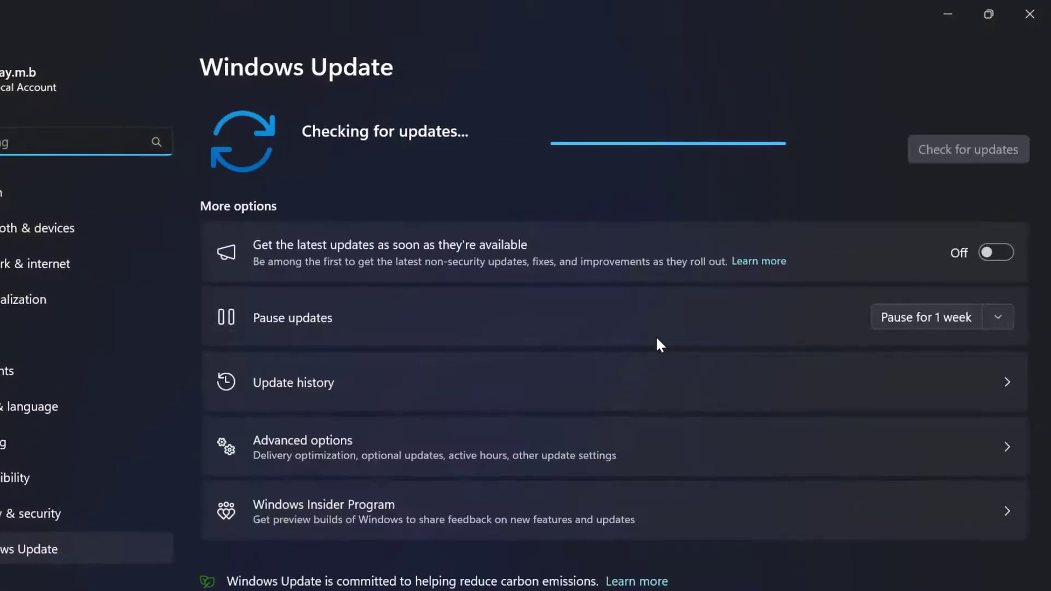
mouse_move(967, 159)
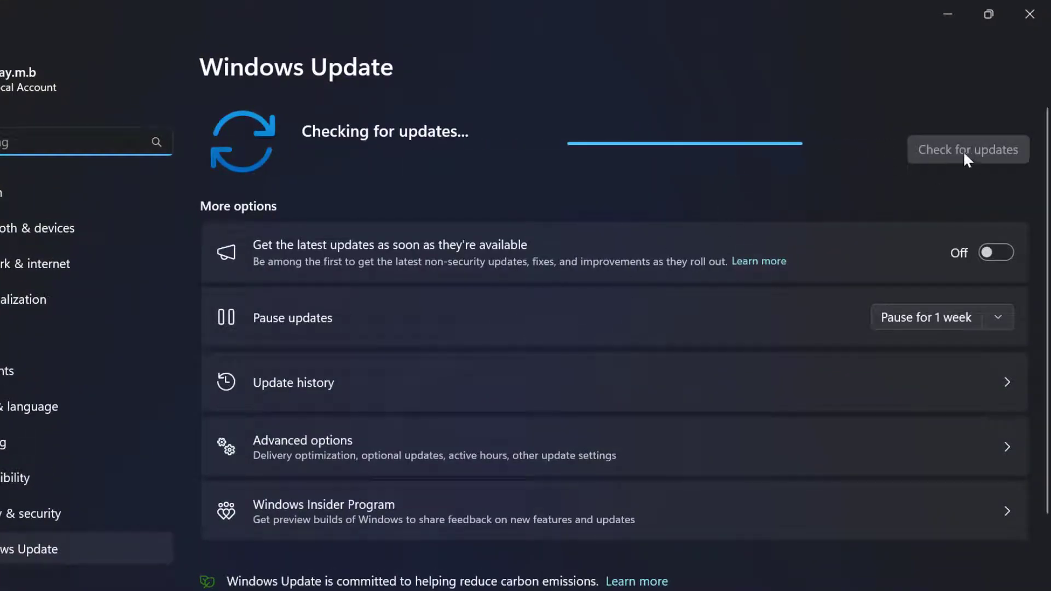
mouse_move(366, 189)
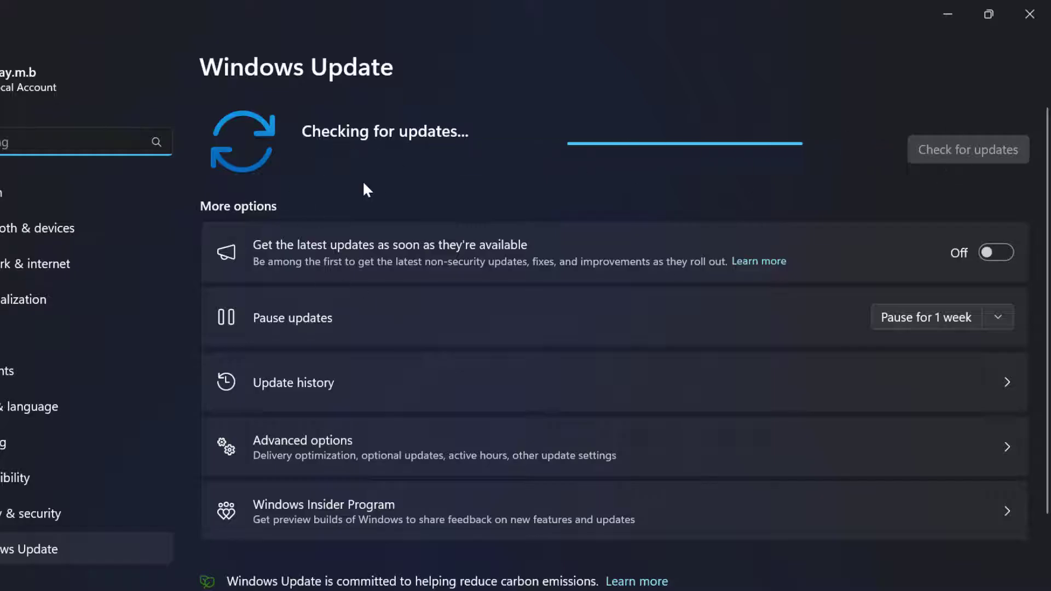
mouse_move(396, 198)
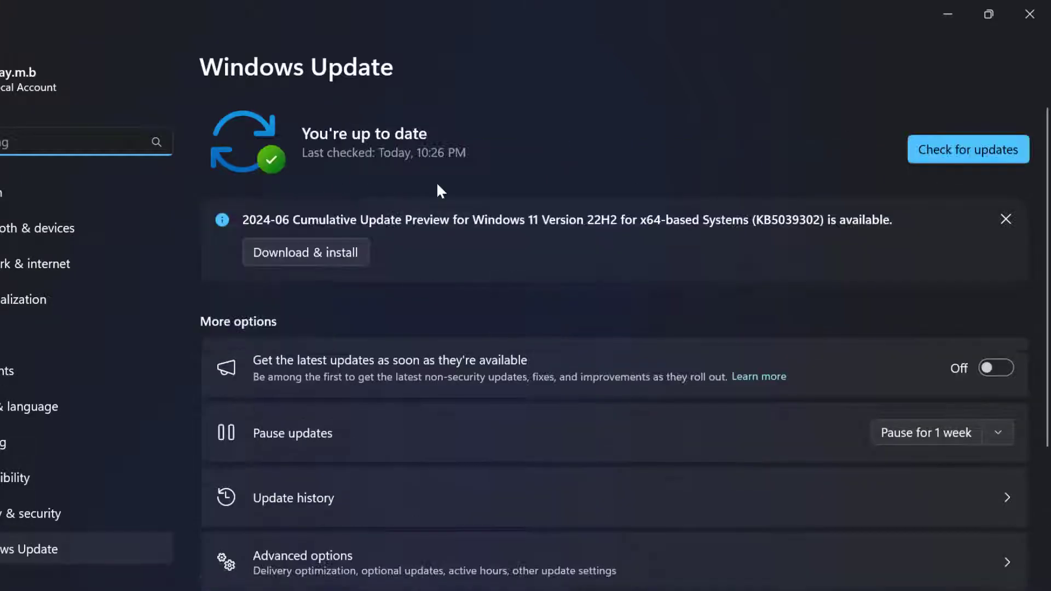
mouse_move(1030, 14)
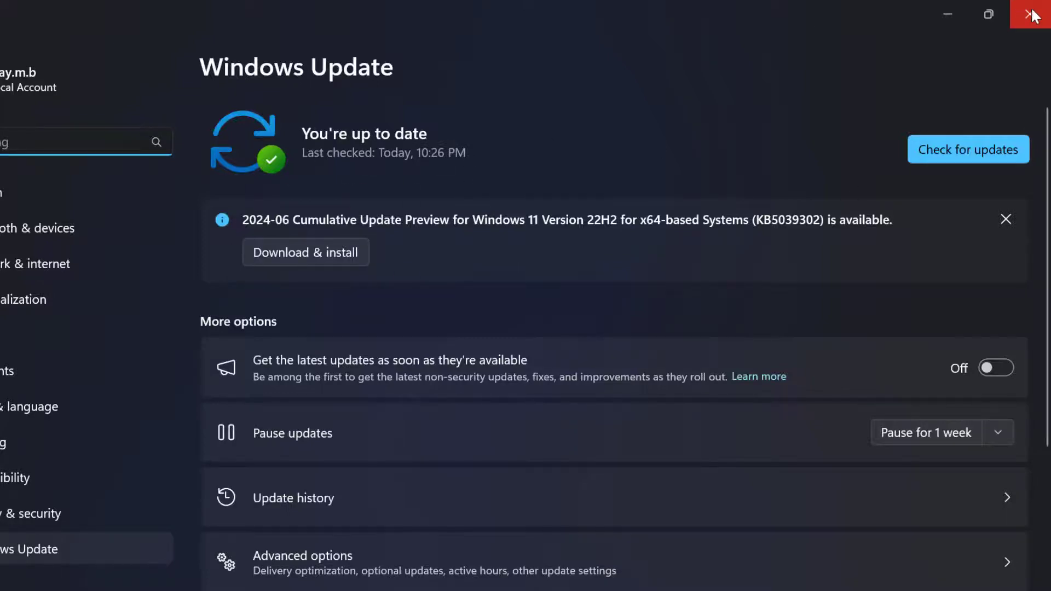
Step: Close the Windows Update settings once the system reports it is up to date
click(1033, 14)
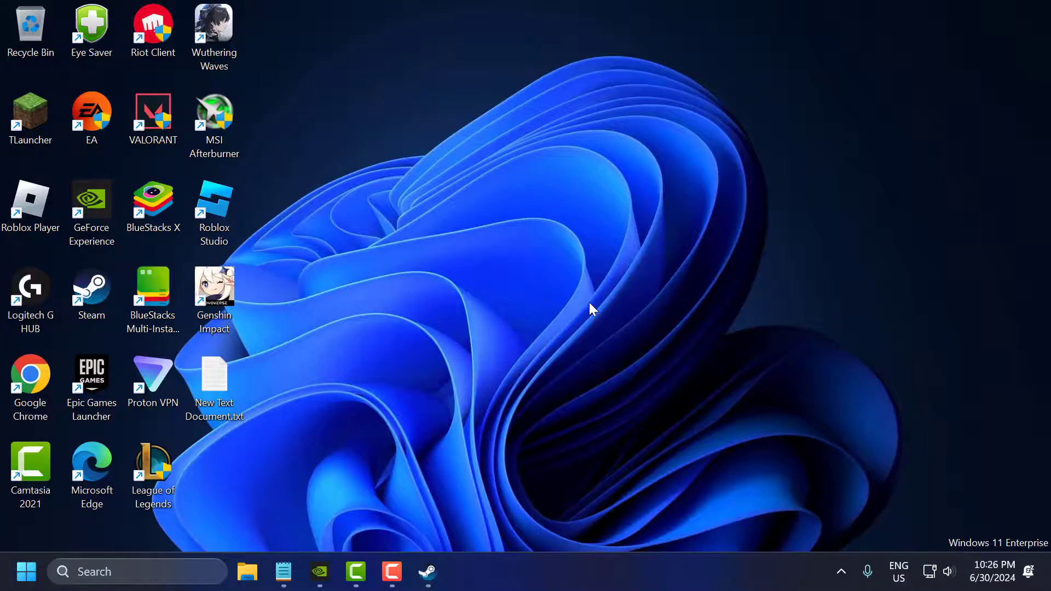
mouse_move(616, 307)
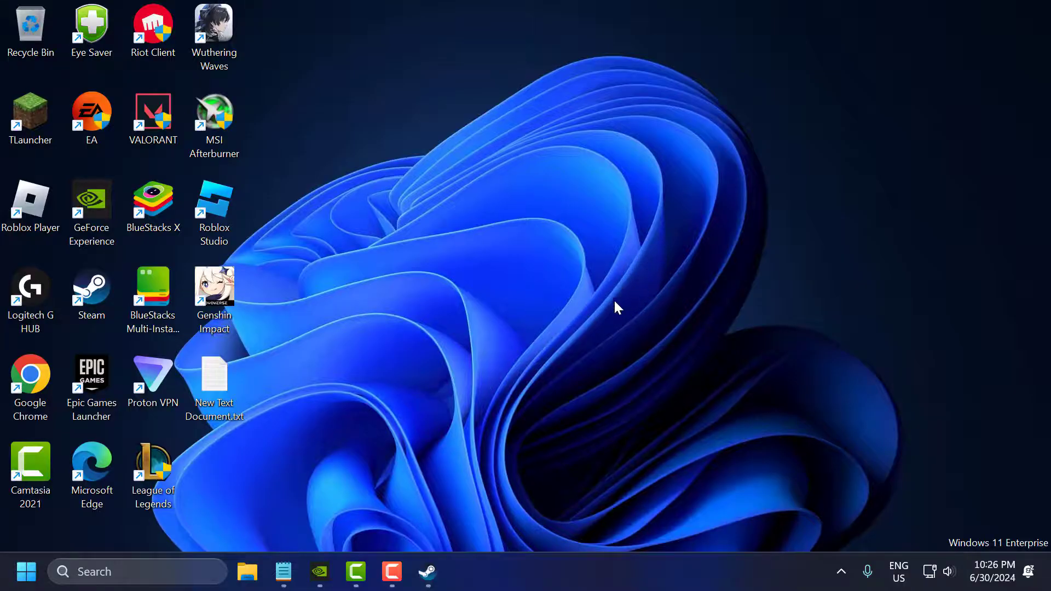
mouse_move(569, 369)
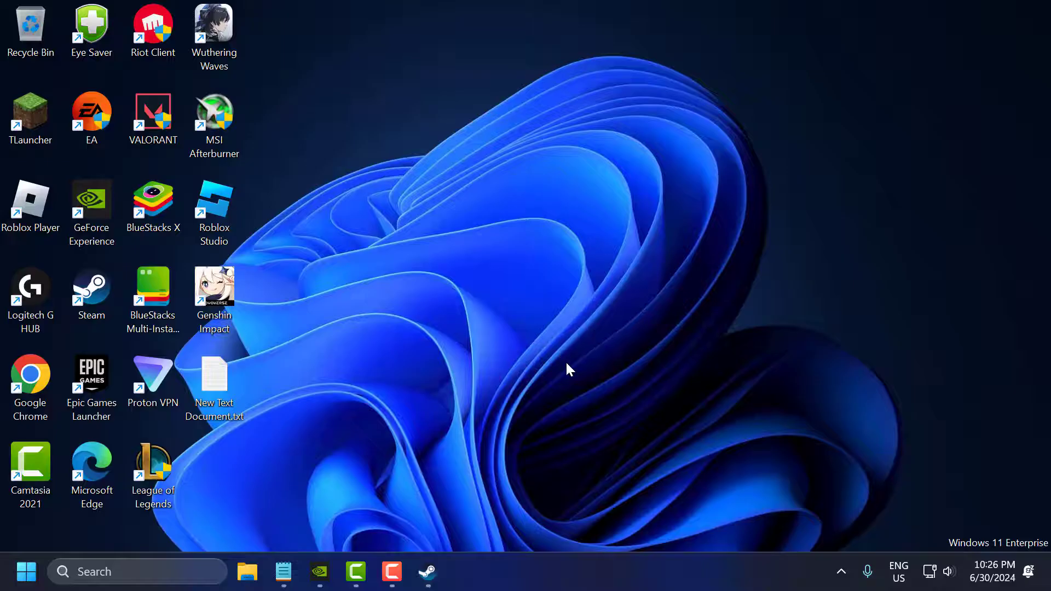
Step: Launch Task Manager from the taskbar to review running processes
right_click(533, 571)
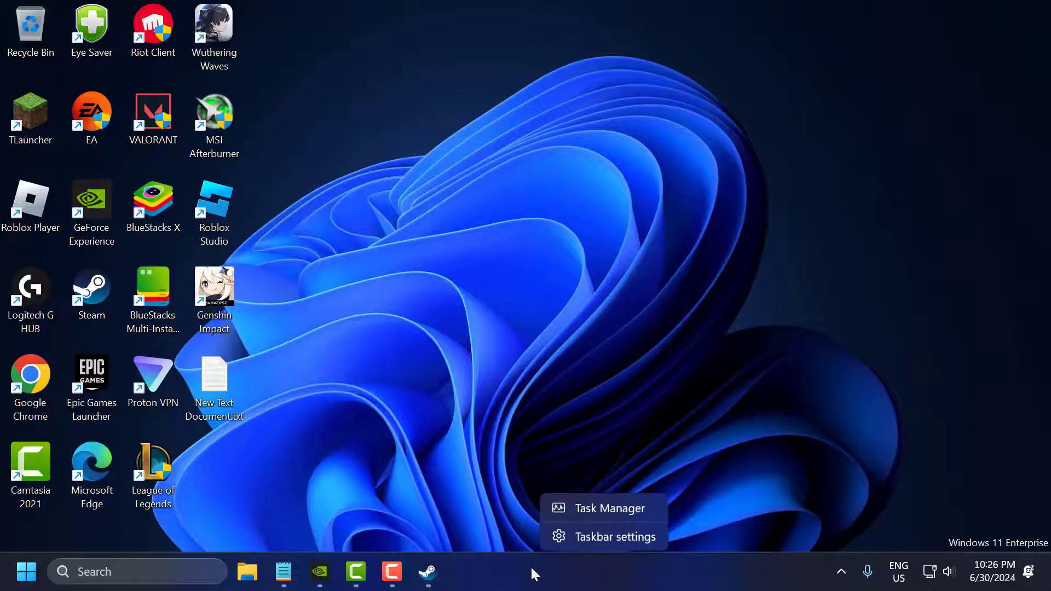
click(587, 530)
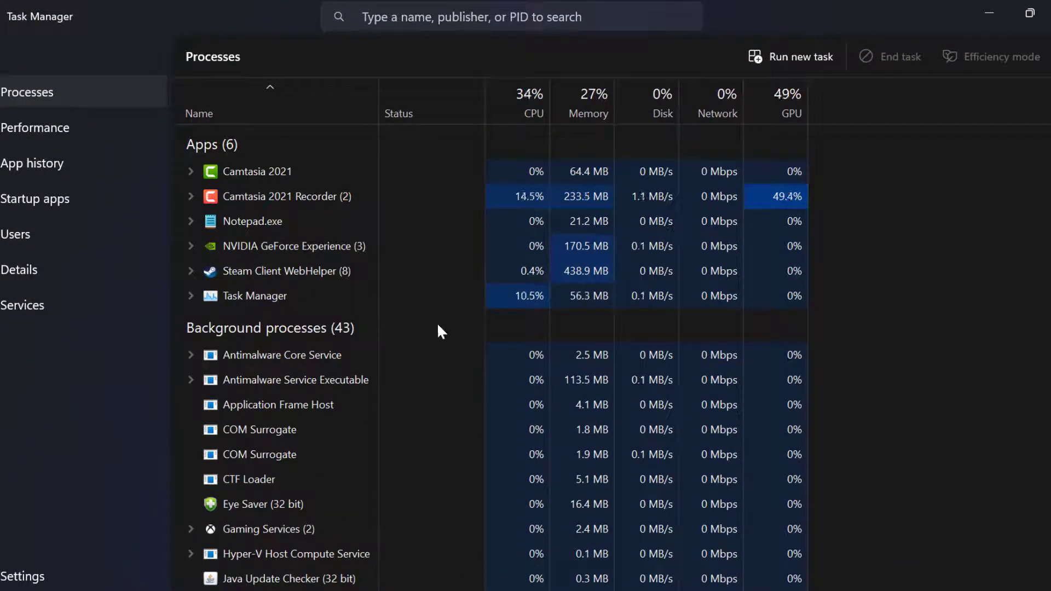
mouse_move(474, 272)
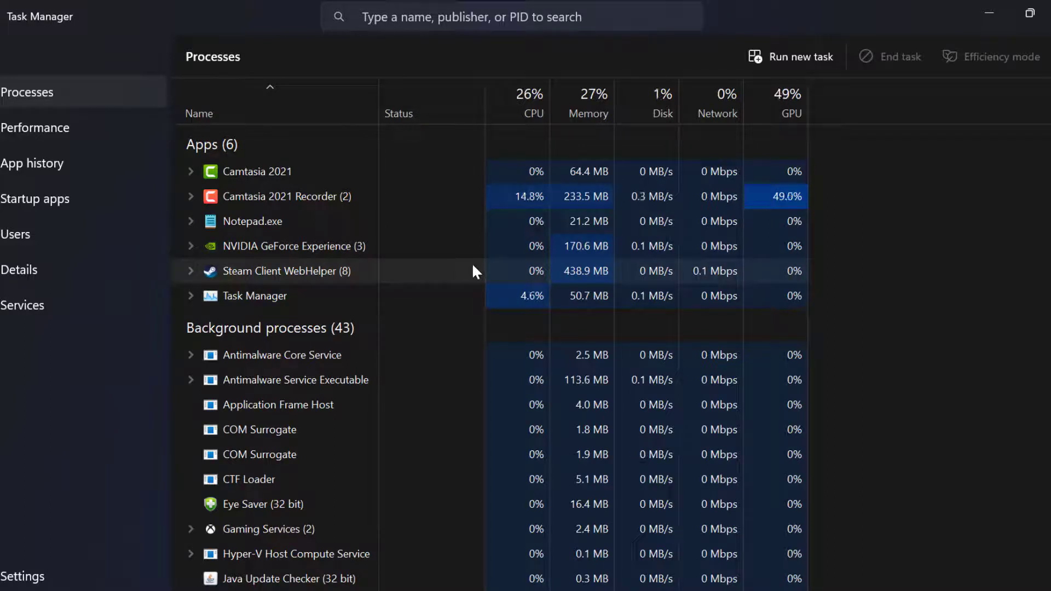
mouse_move(524, 274)
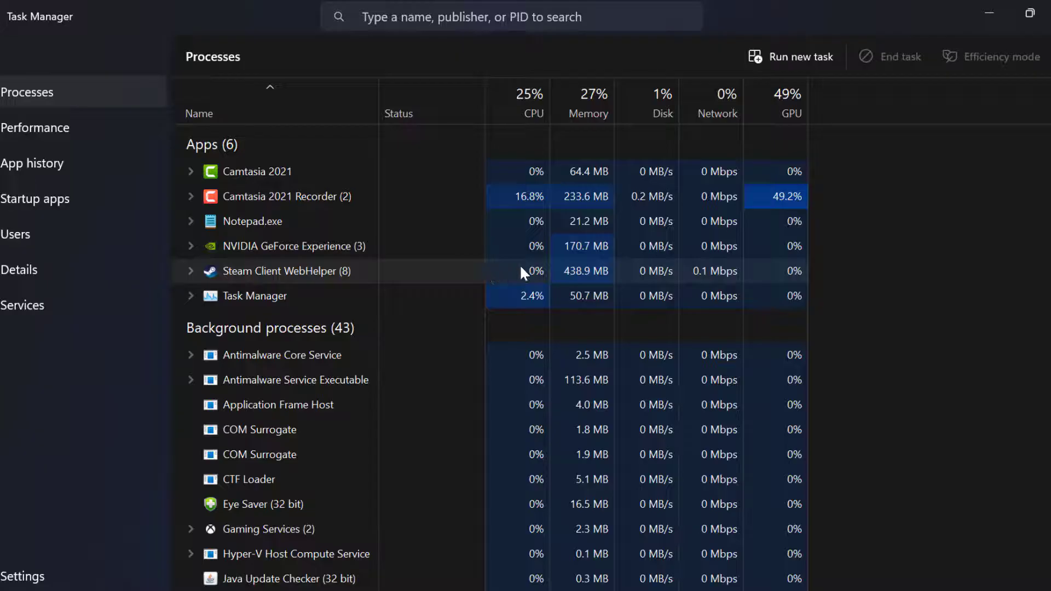
mouse_move(617, 261)
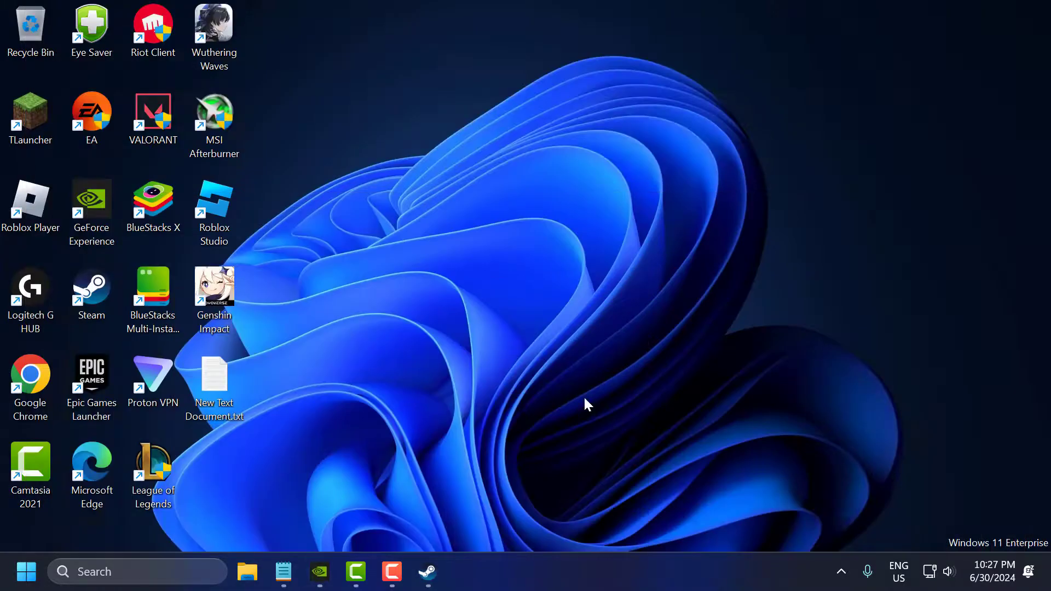
mouse_move(539, 392)
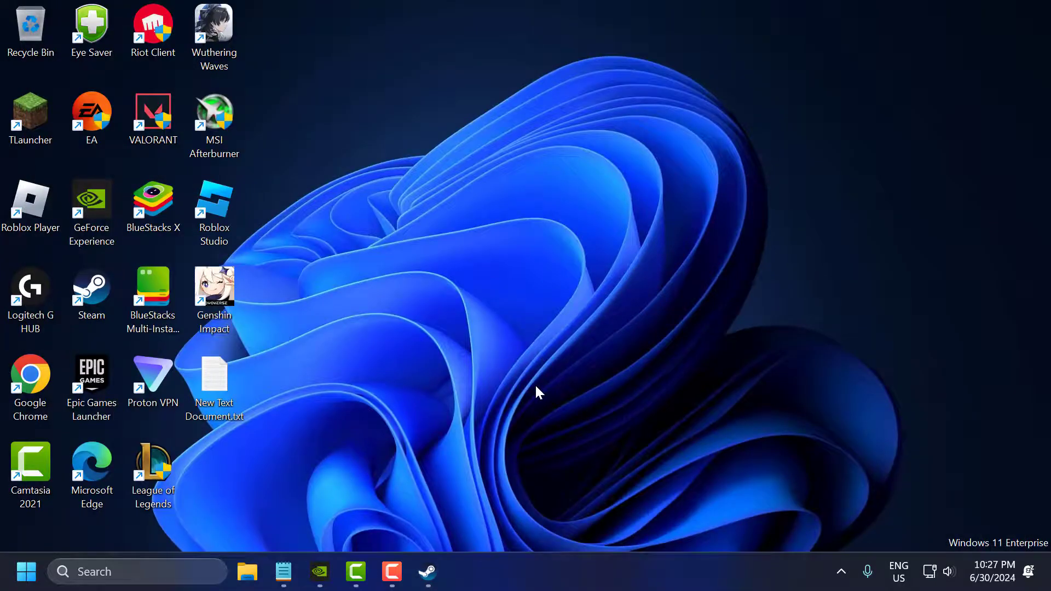